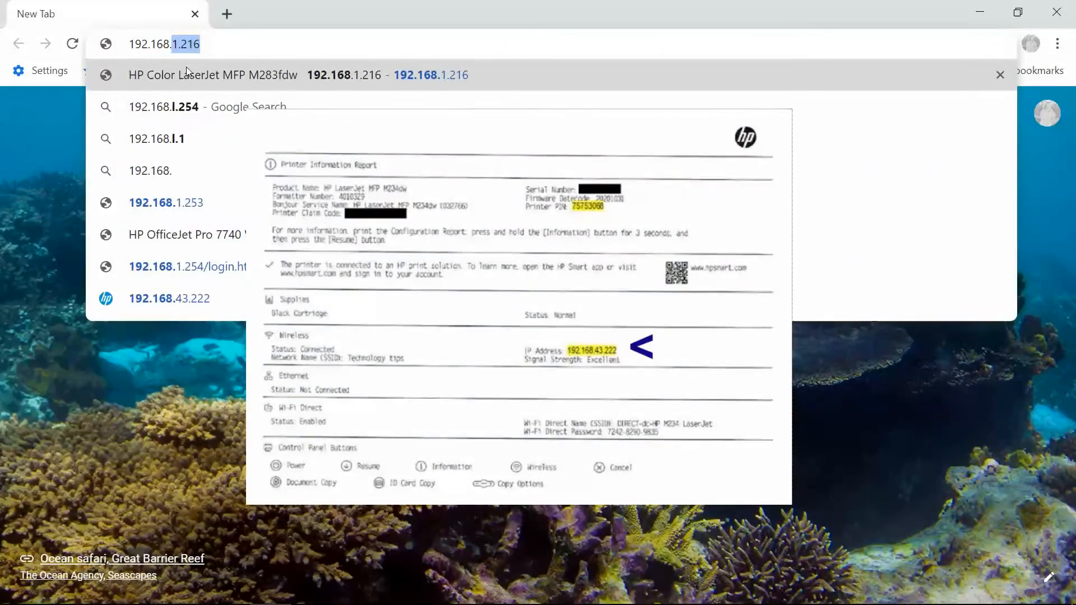
Load the printer's web page at 192.168.43.222 in Chrome.
left_click(169, 298)
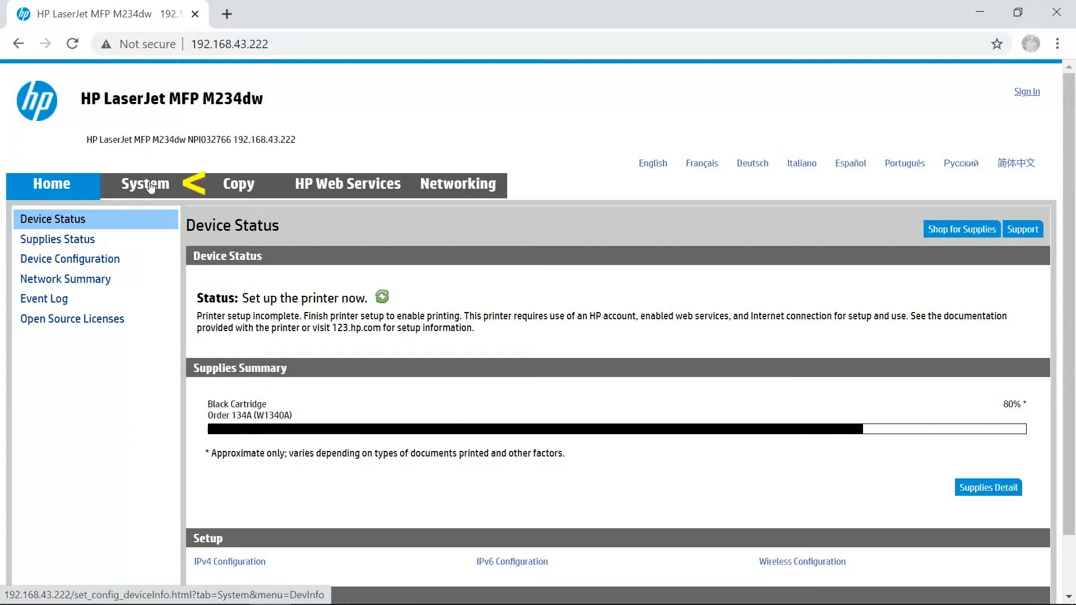
Open the System tab and accept the 'Continuing to your printer settings' login notice.
left_click(144, 183)
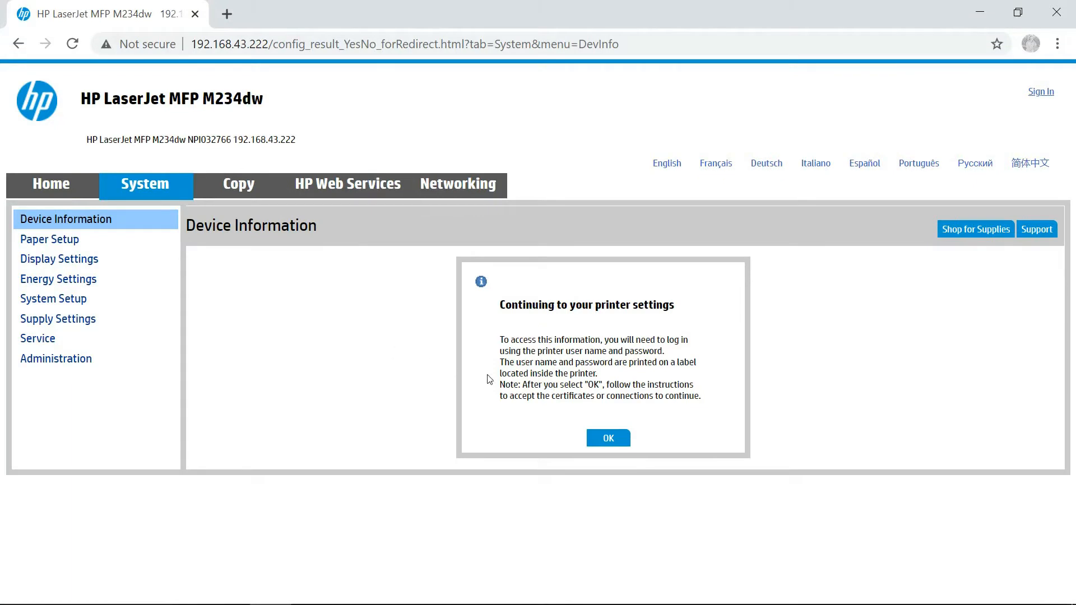
mouse_move(575, 333)
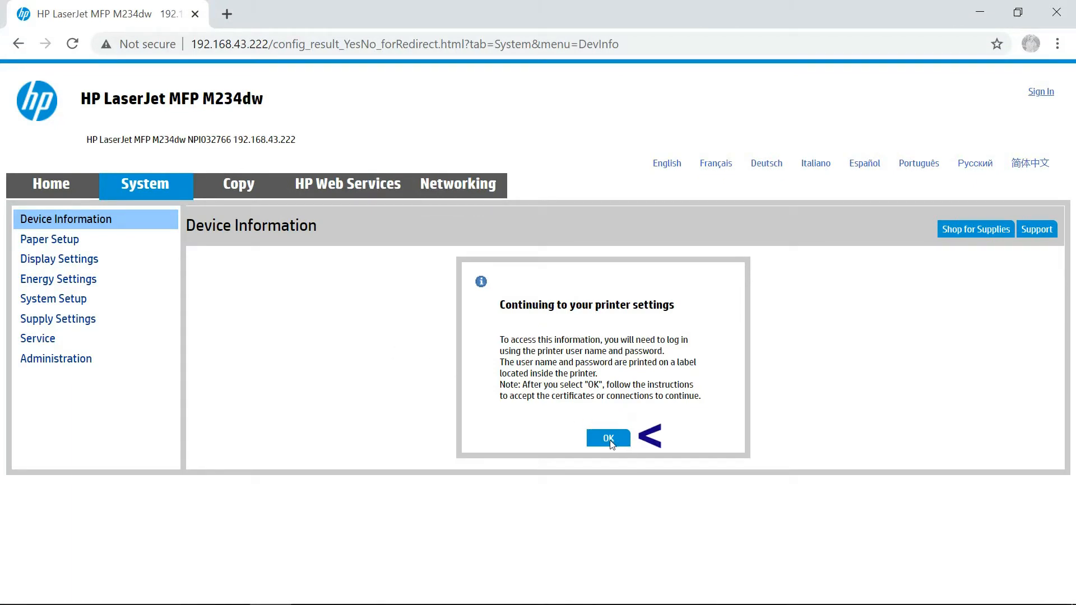
left_click(608, 437)
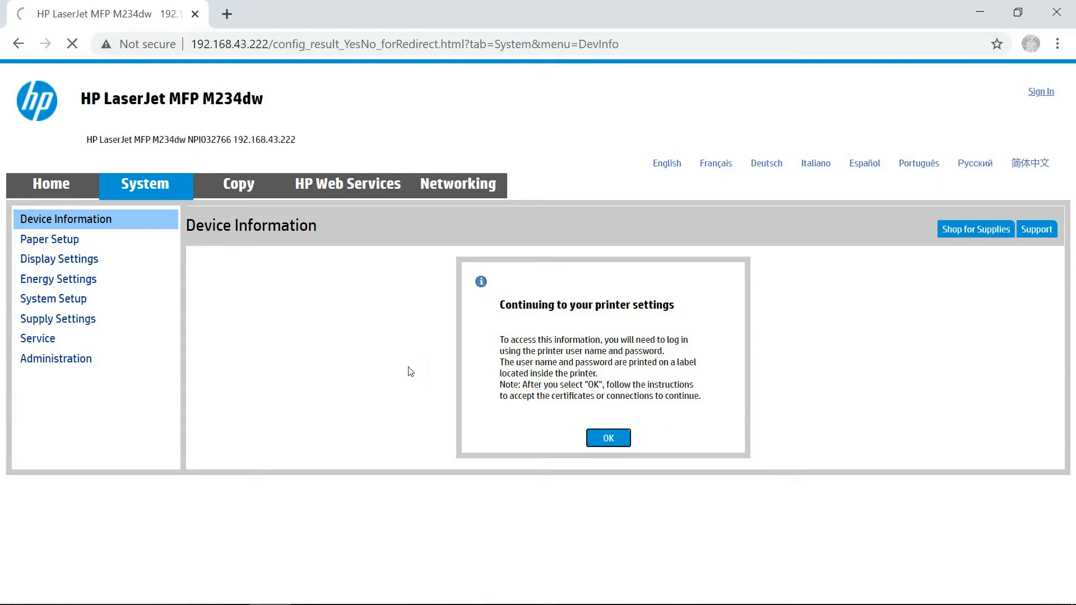
left_click(608, 437)
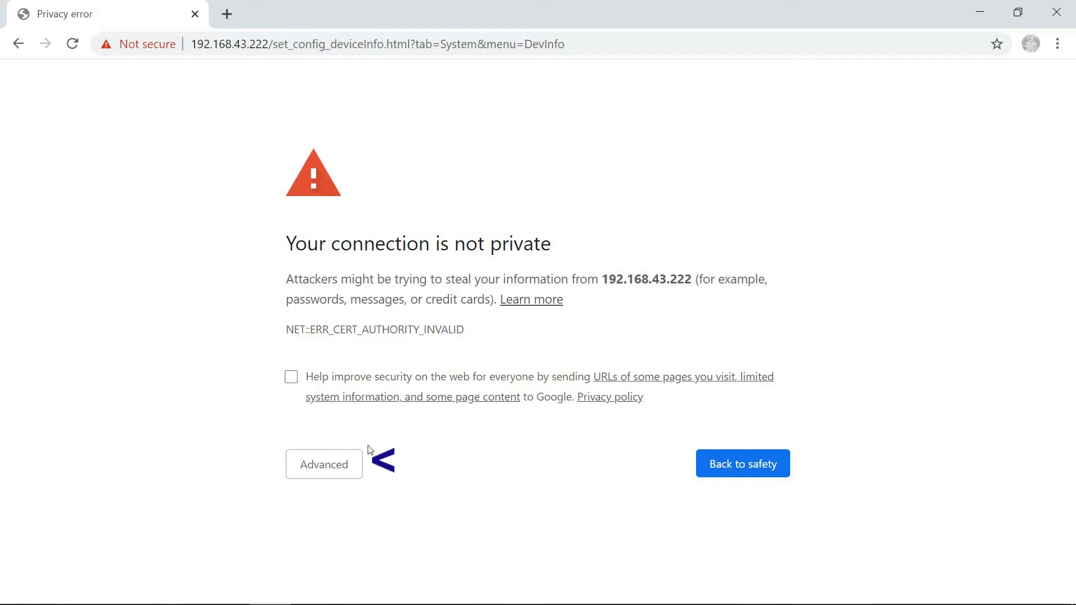
Bypass the privacy warning via Advanced and 'Proceed to 192.168.43.222 (unsafe)'.
left_click(323, 464)
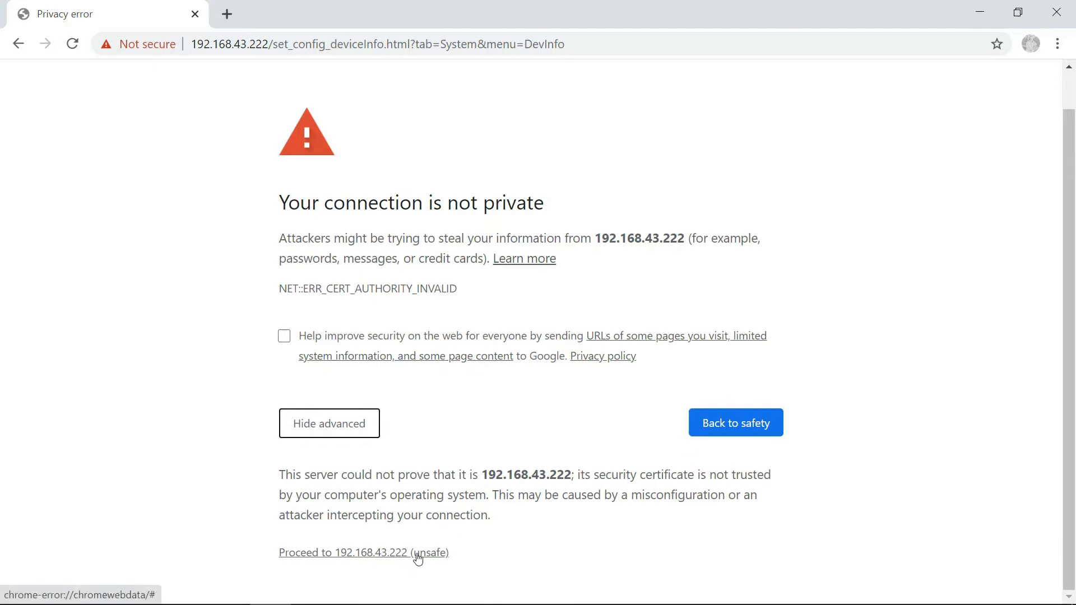
left_click(343, 552)
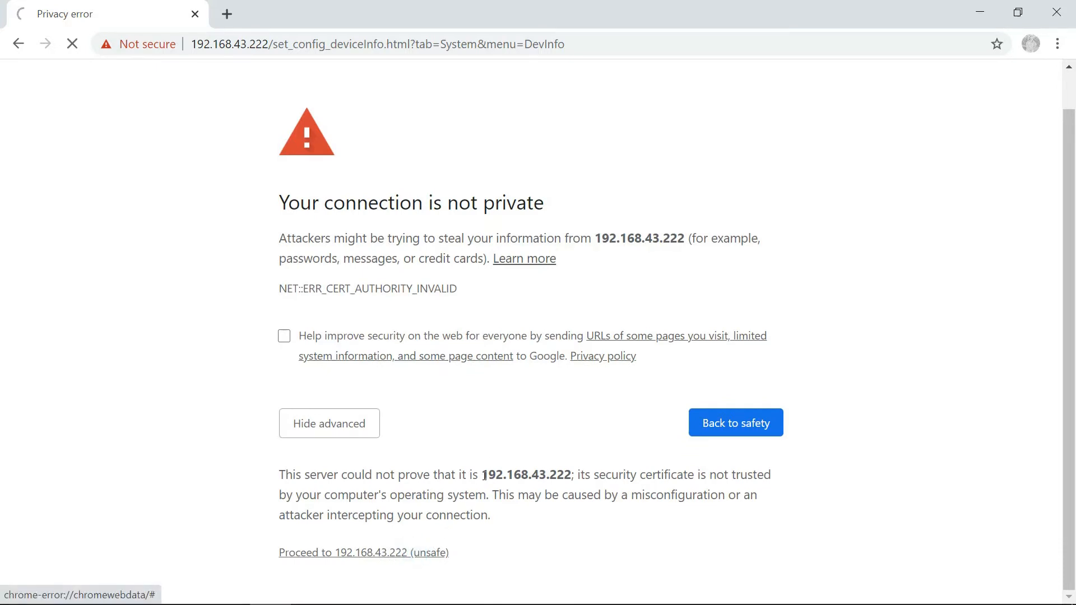
left_click(363, 552)
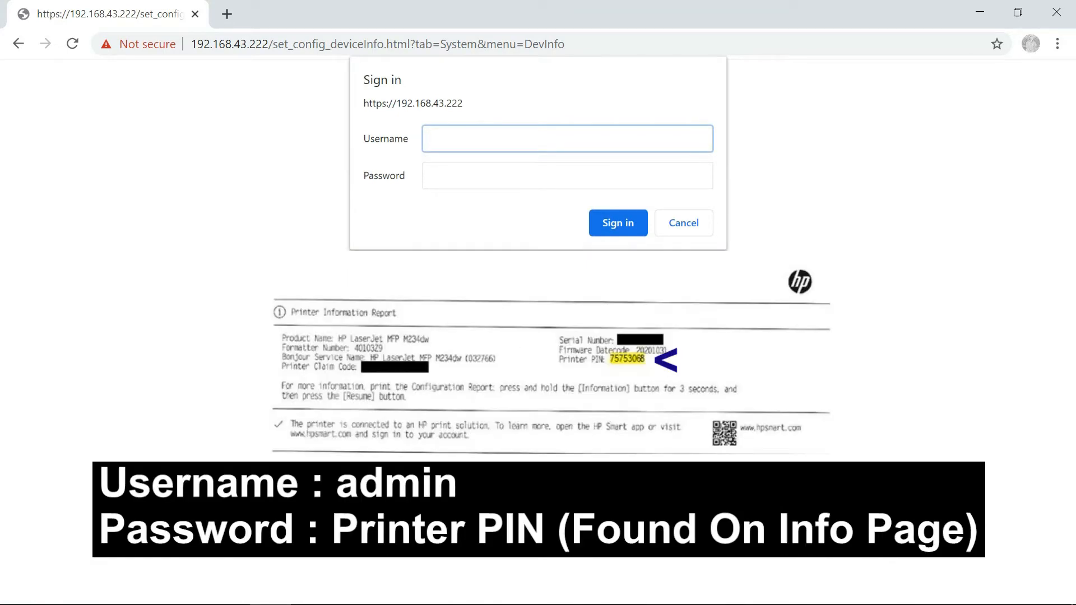
Sign in with username admin and the printer PIN as password.
left_click(567, 139)
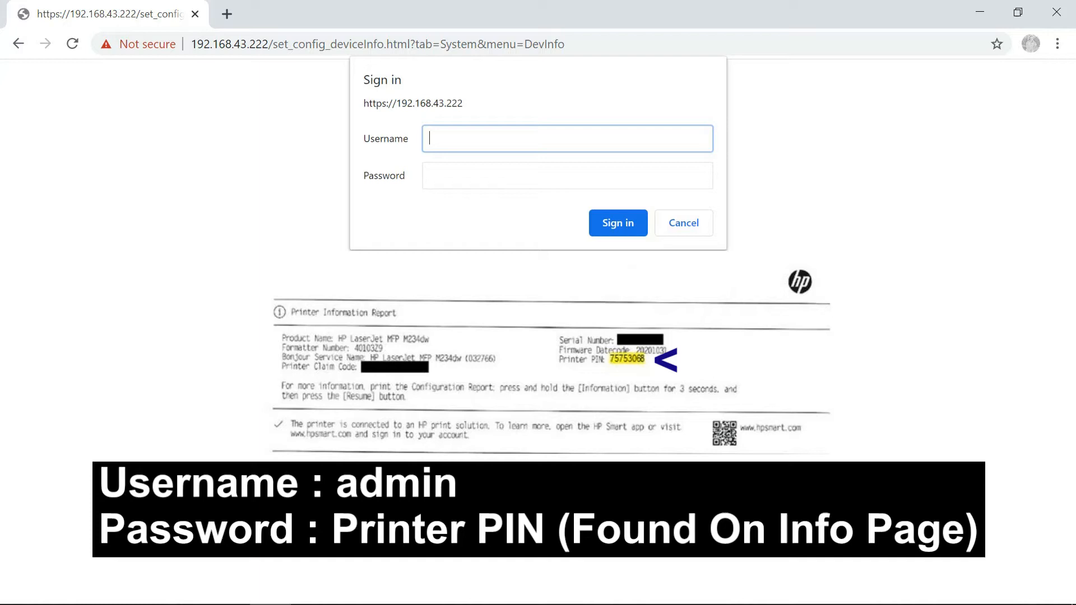
type("admin")
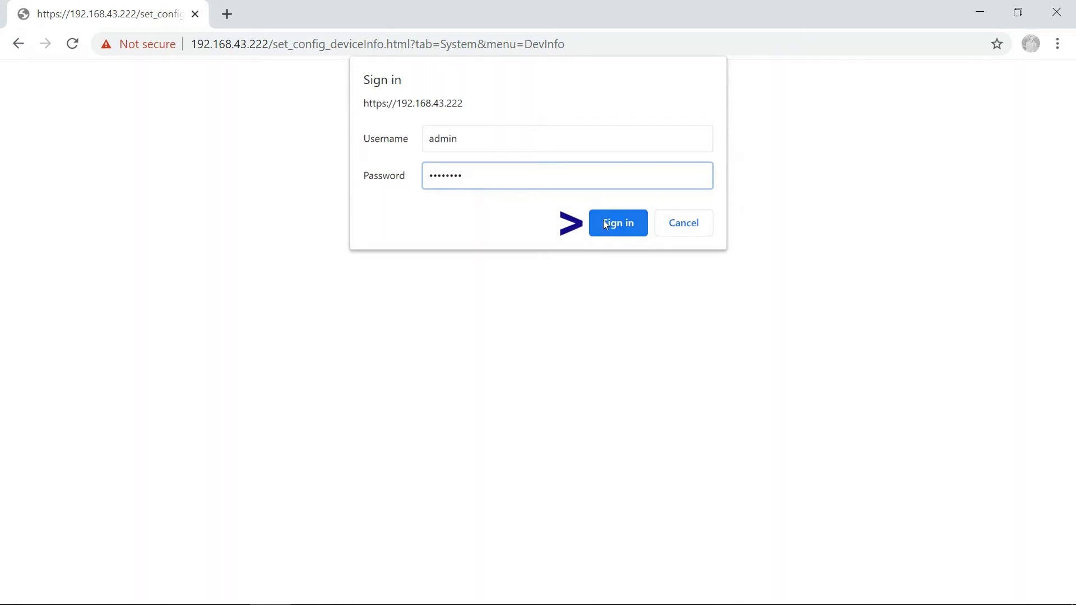
left_click(617, 223)
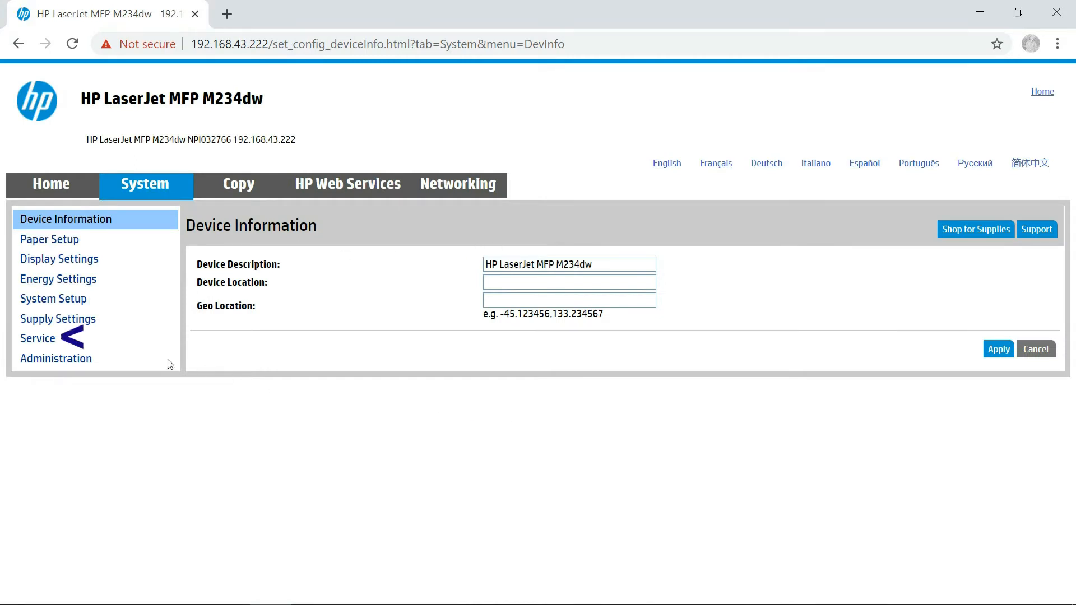
Open the Service page from the left menu and scroll to Restore defaults.
left_click(37, 339)
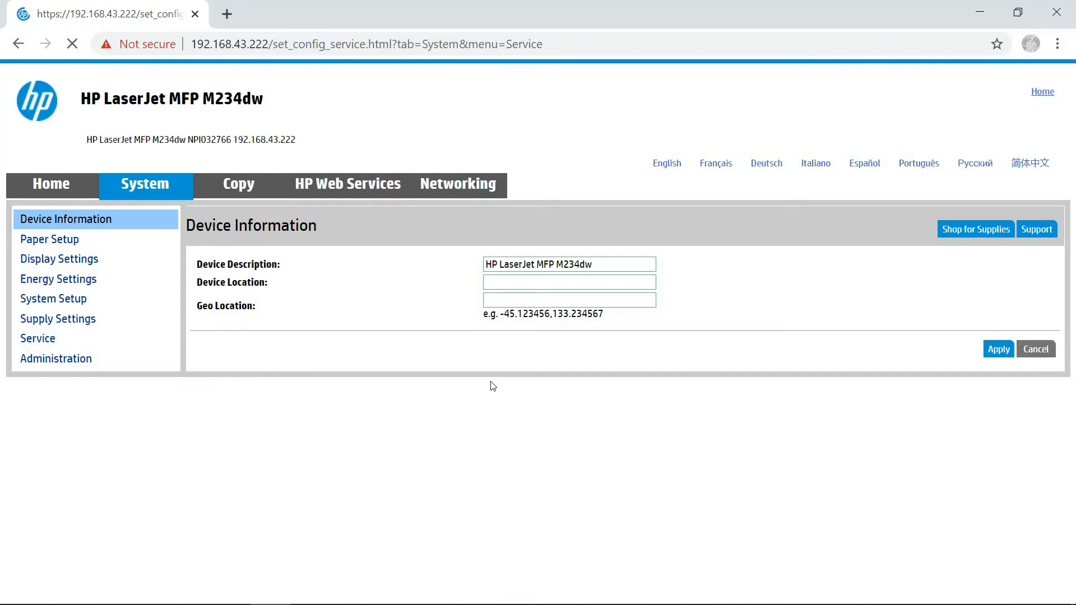
left_click(37, 339)
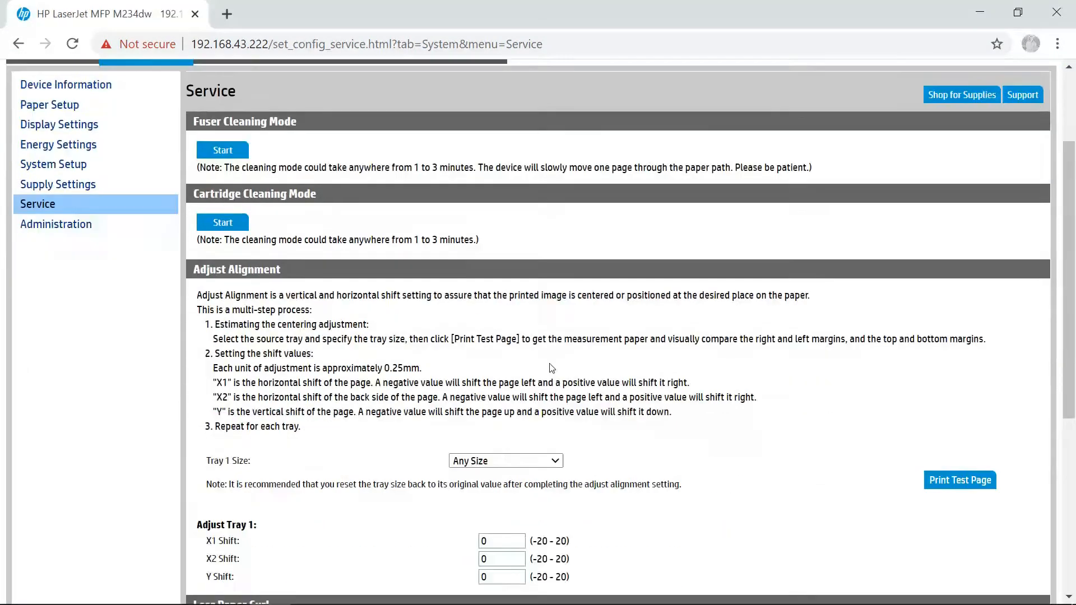
scroll("down", 3)
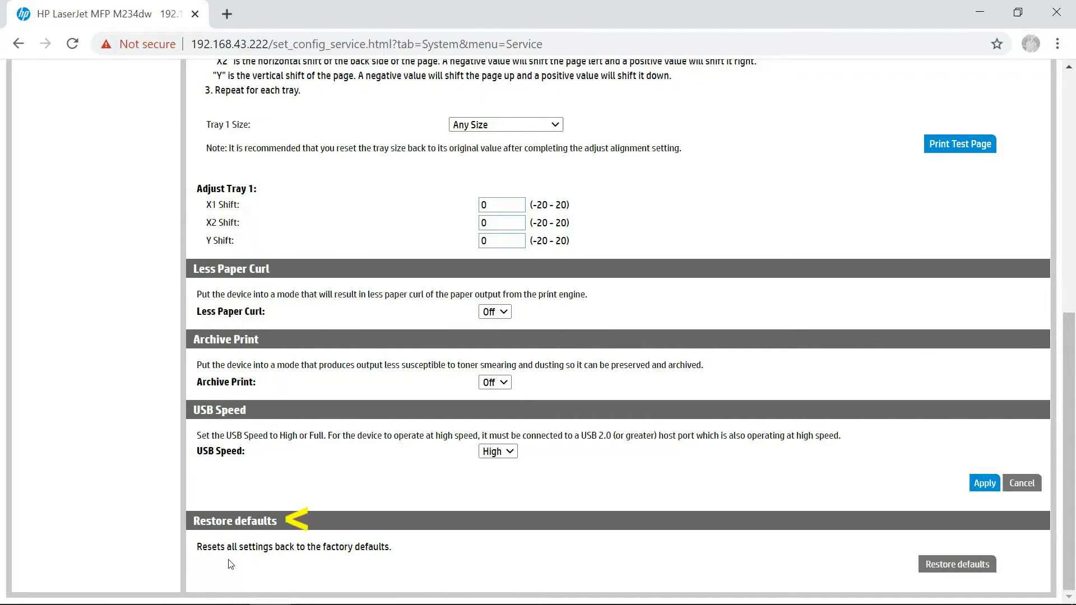
mouse_move(376, 567)
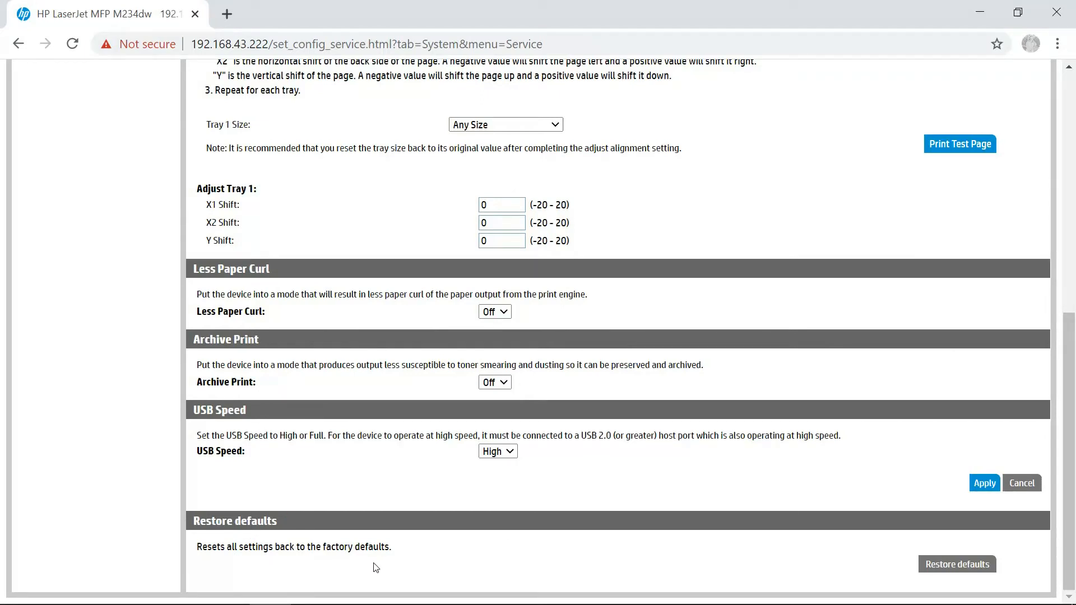
mouse_move(930, 586)
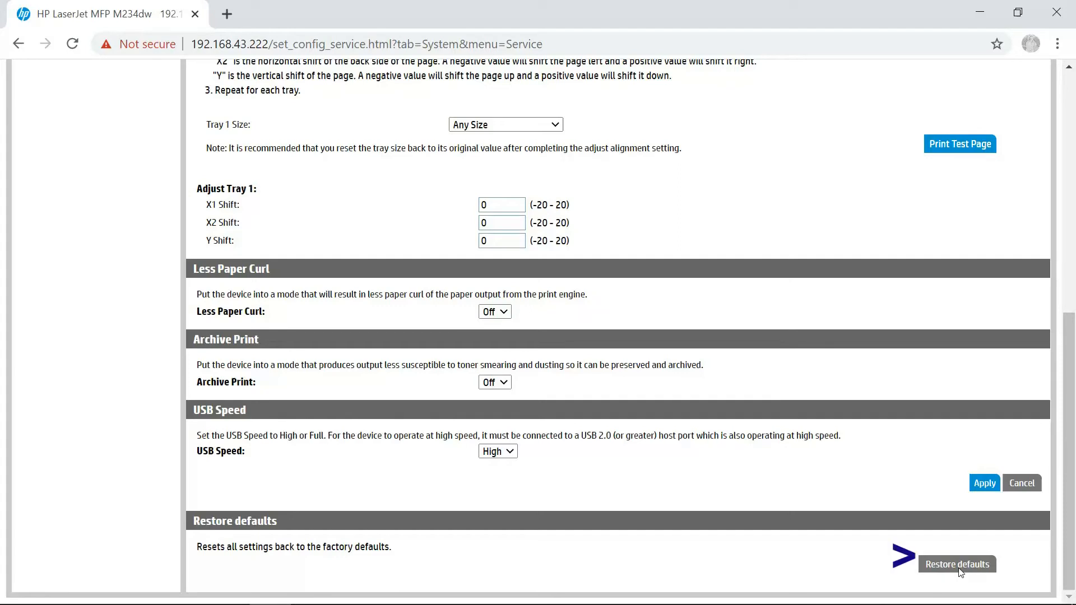
Choose Restore defaults and confirm with OK to factory-reset the printer.
left_click(957, 563)
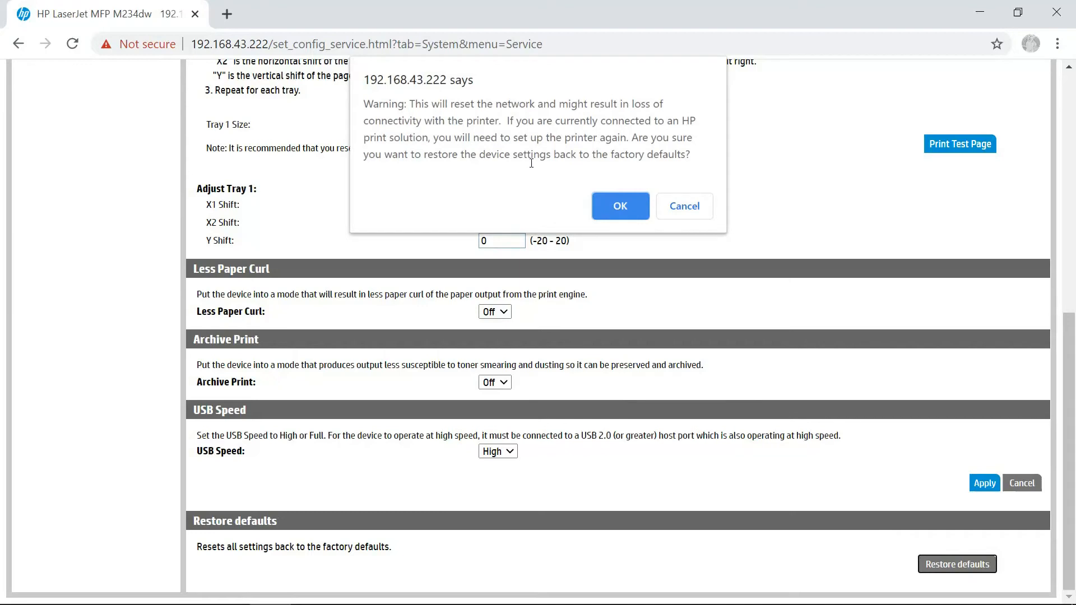
mouse_move(516, 187)
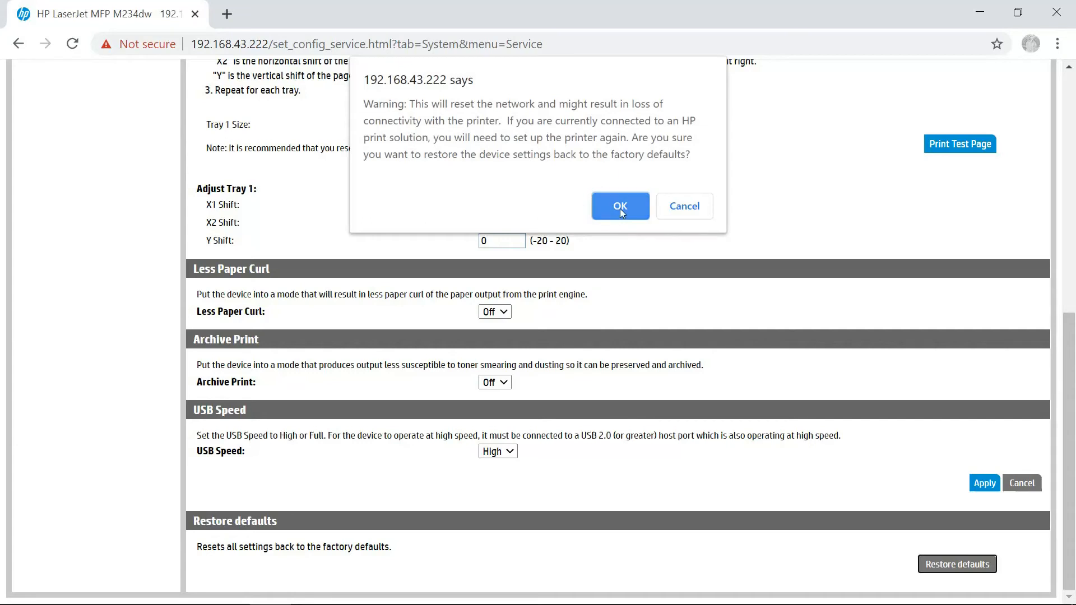
left_click(619, 206)
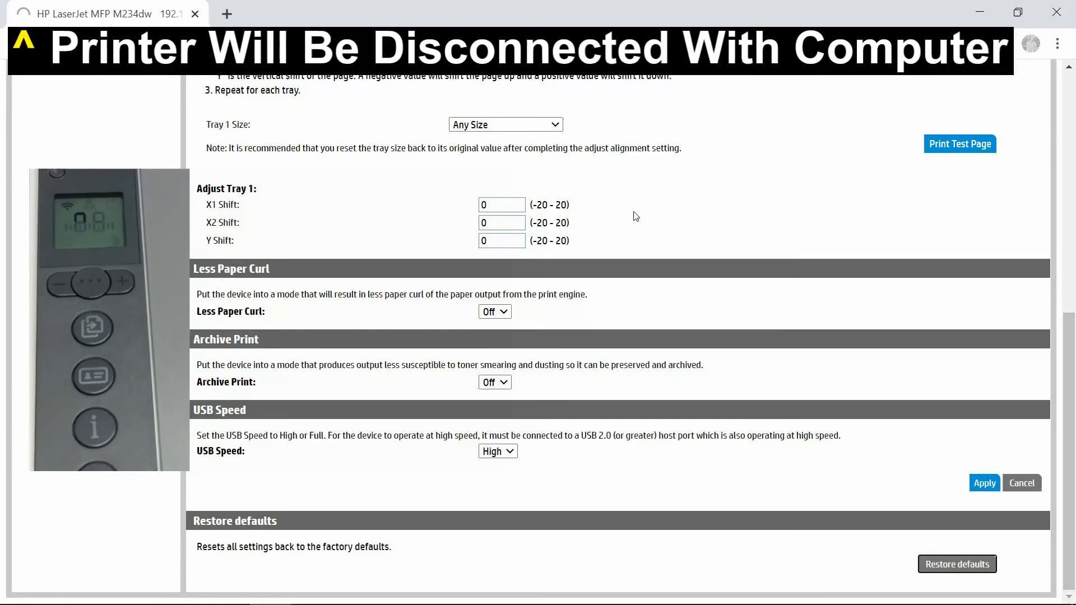
left_click(956, 563)
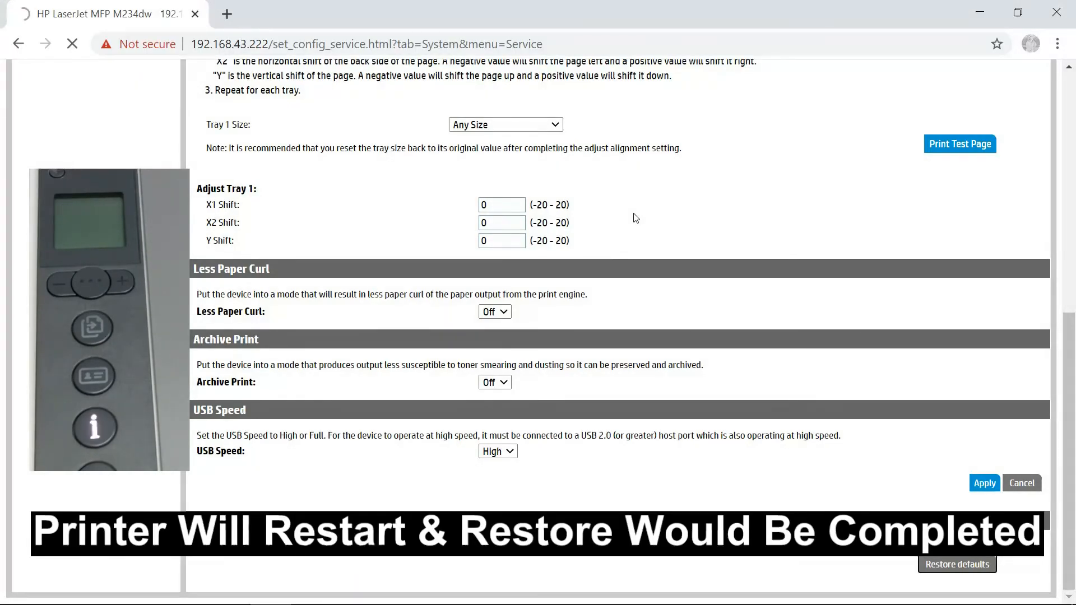